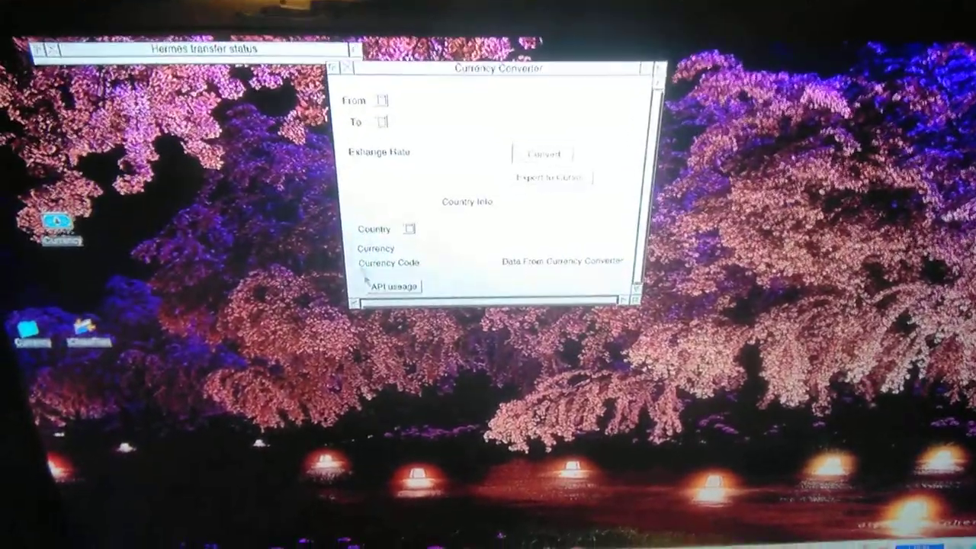
Convert British Pound to Cayman Islands Dollar, getting a rate of 1.050607
{"action": "left_click", "coordinate": [393, 286]}
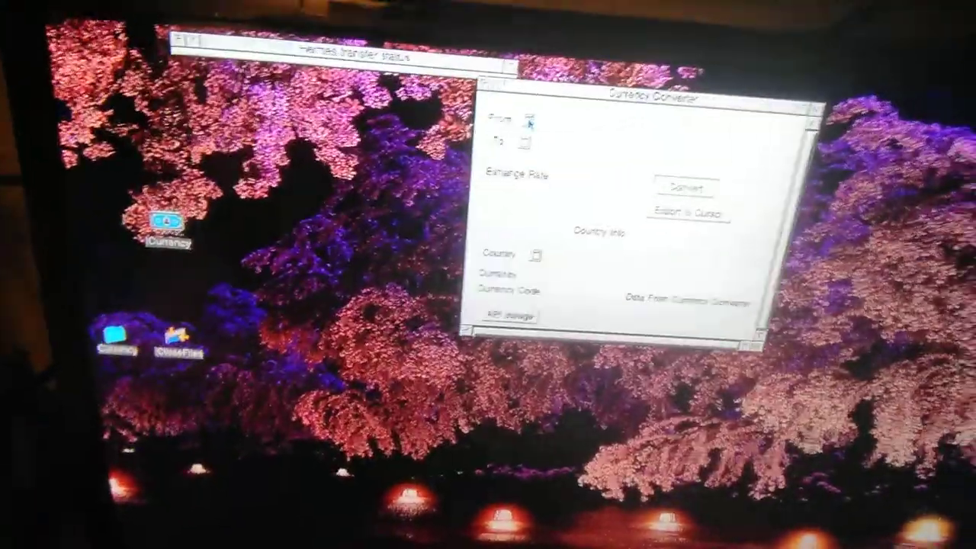
{"action": "left_click", "coordinate": [525, 124]}
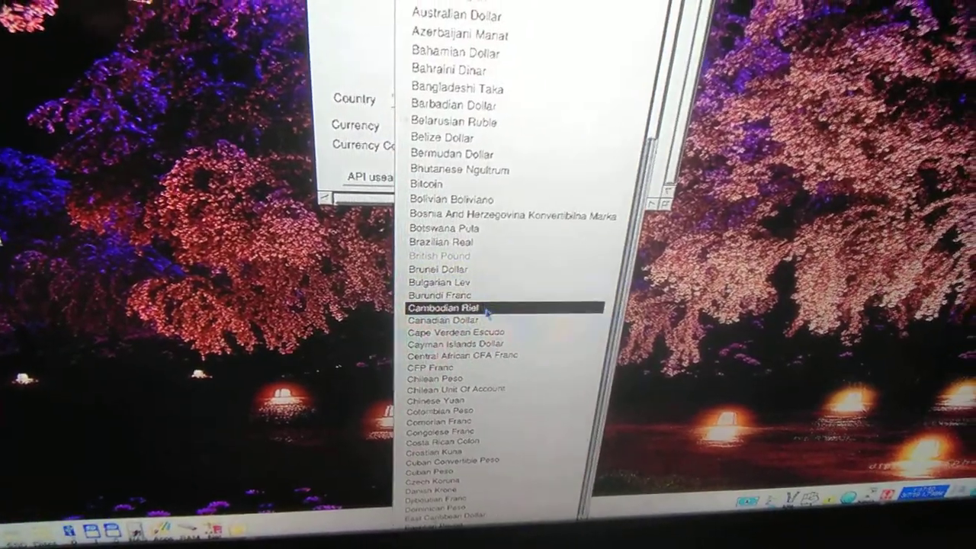
{"action": "left_click", "coordinate": [452, 344]}
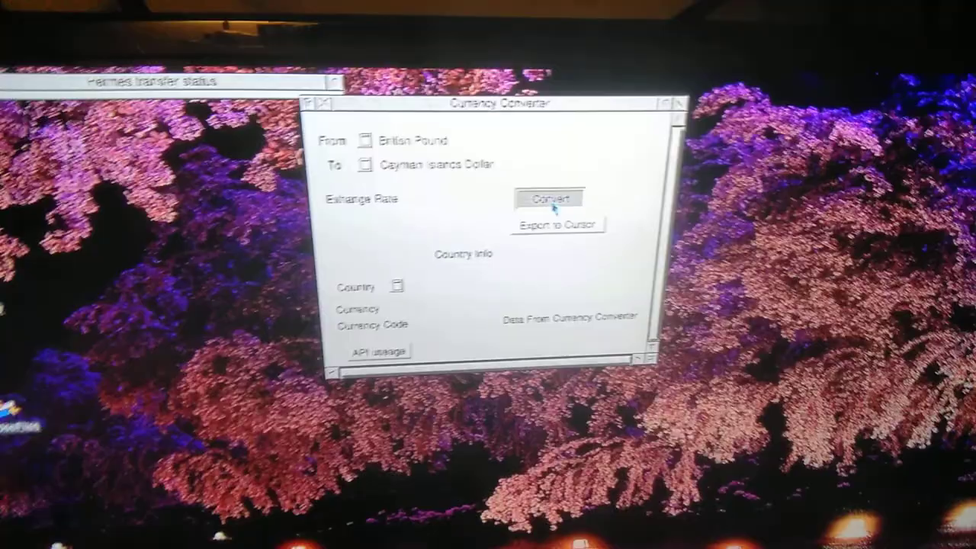
{"action": "left_click", "coordinate": [548, 198]}
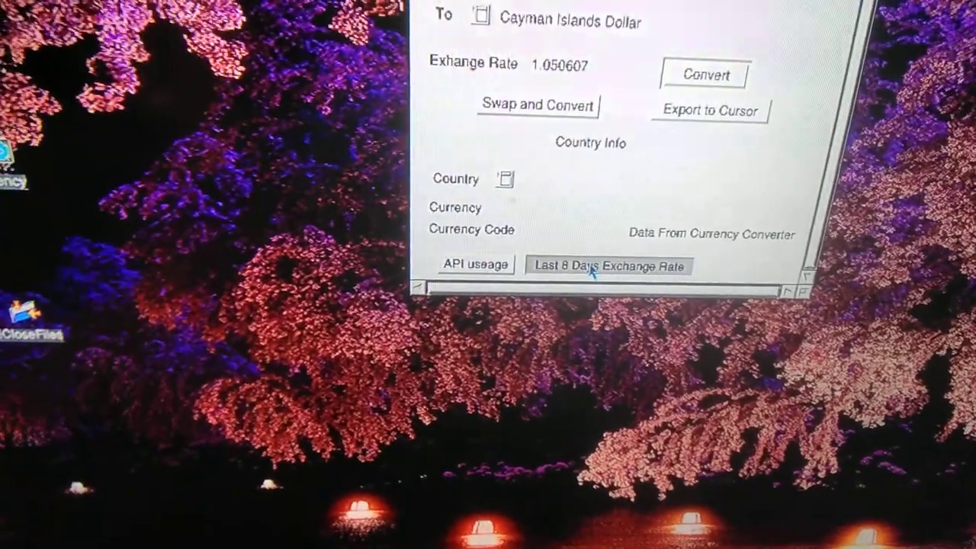
{"action": "left_click", "coordinate": [608, 265]}
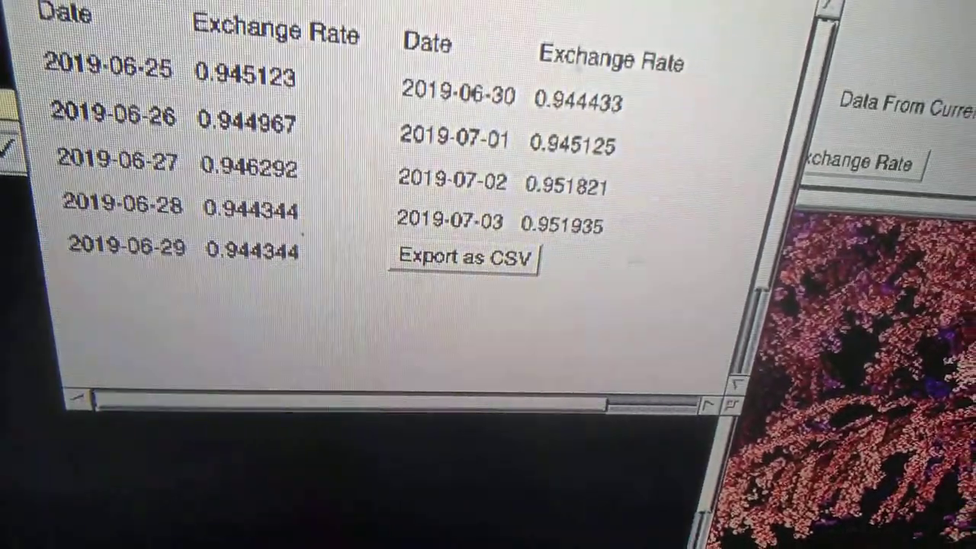
Export the 2019-06-25 to 2019-07-03 rate history as a CSV file
{"action": "left_click", "coordinate": [463, 257]}
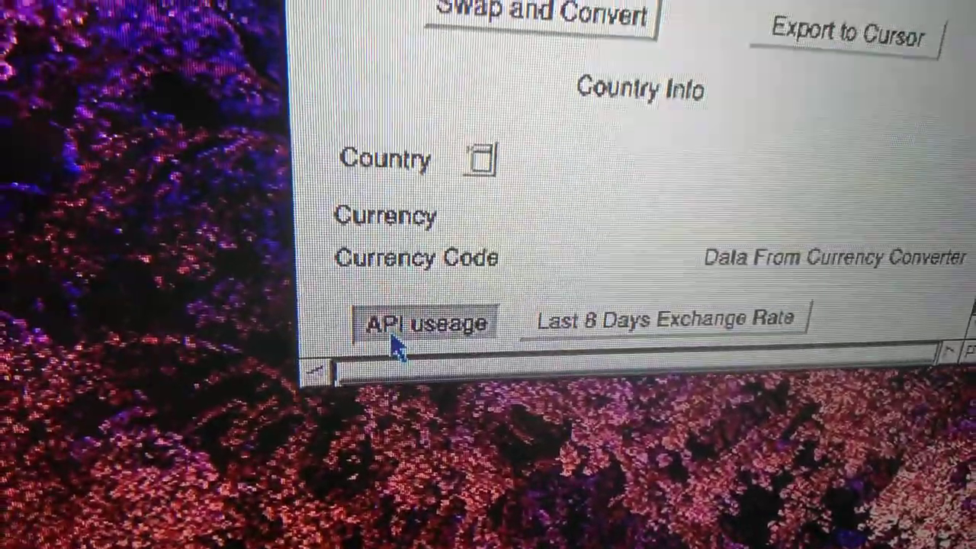
{"action": "left_click", "coordinate": [425, 321]}
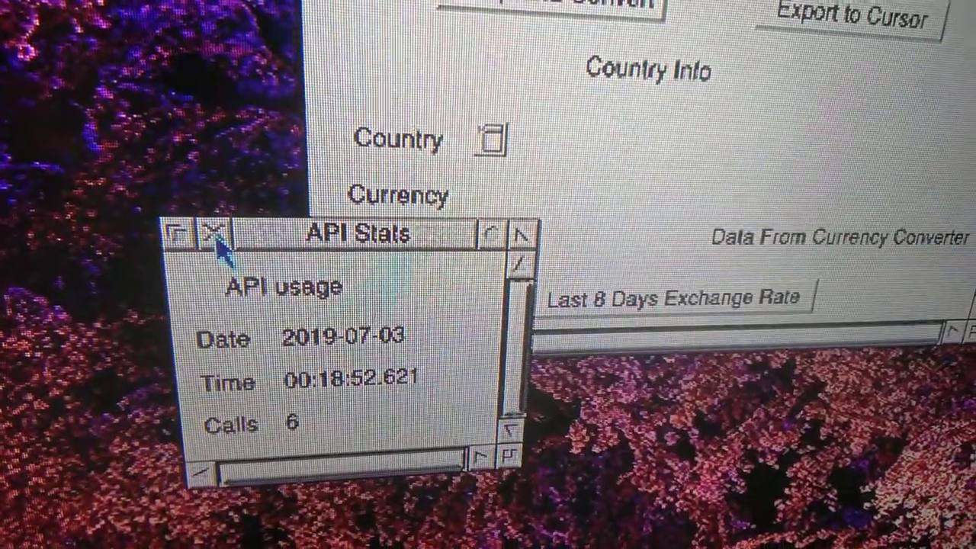
{"action": "left_click", "coordinate": [212, 233]}
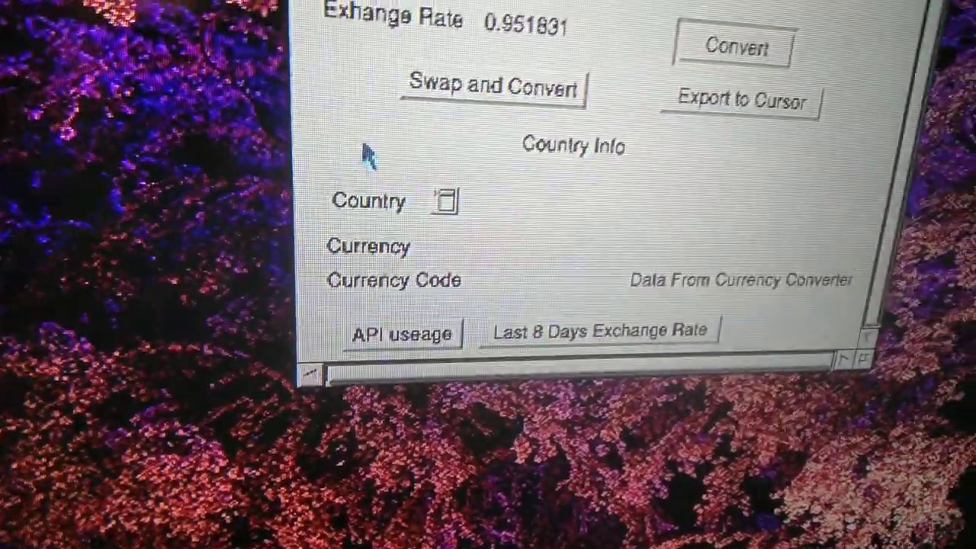